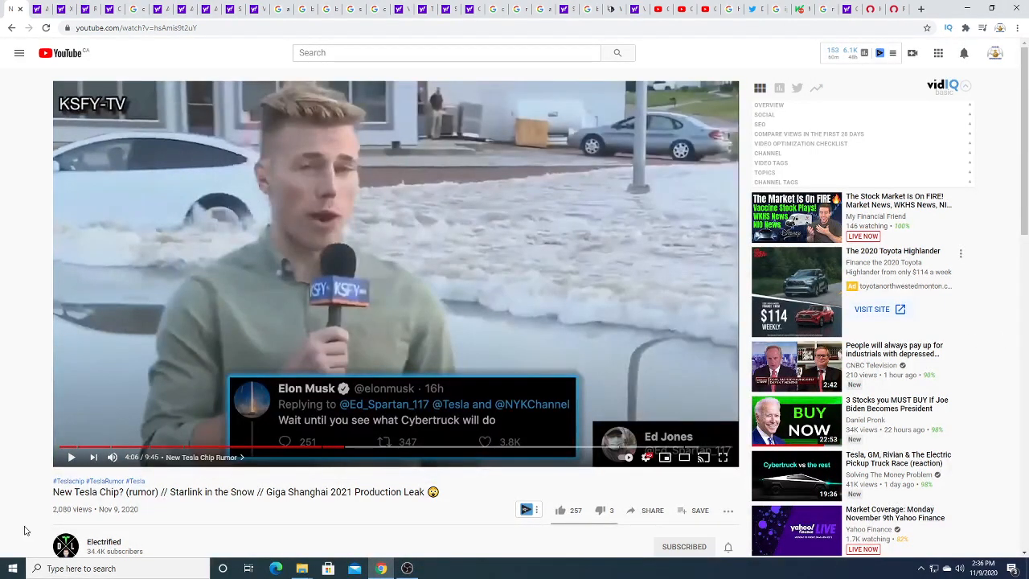
{"action": "mouse_move", "coordinate": [418, 519]}
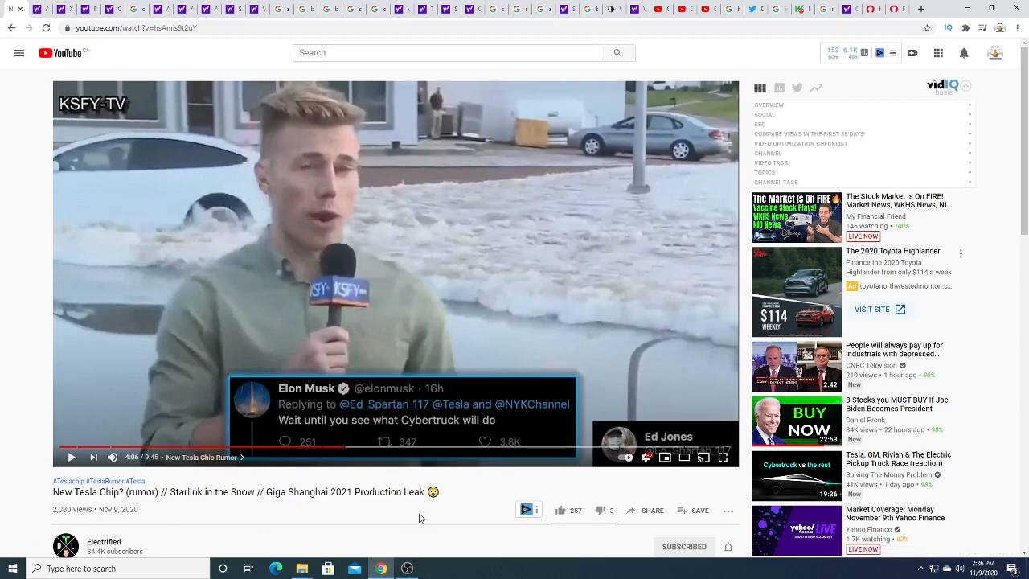
{"action": "mouse_move", "coordinate": [439, 535]}
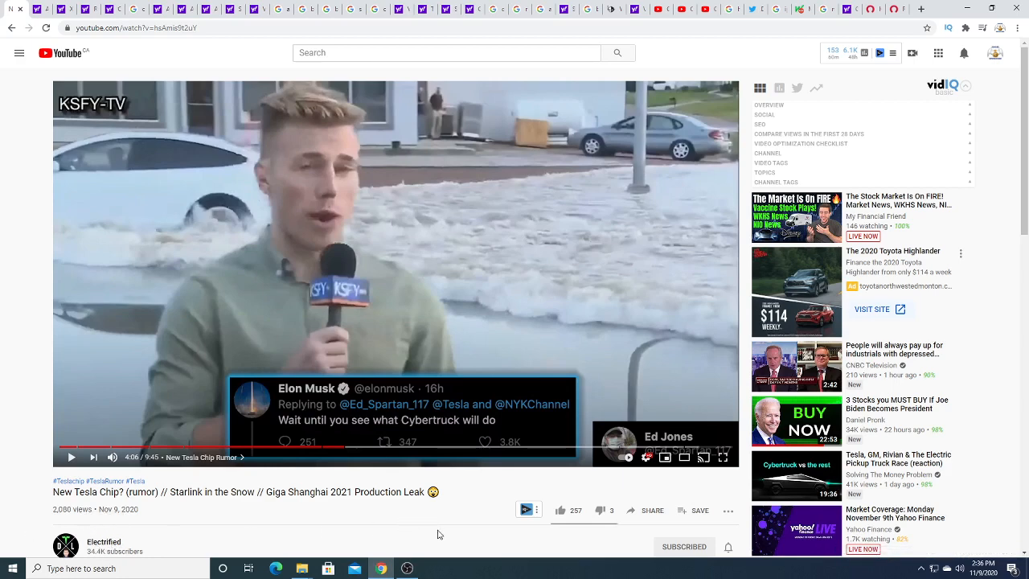
{"action": "mouse_move", "coordinate": [664, 378]}
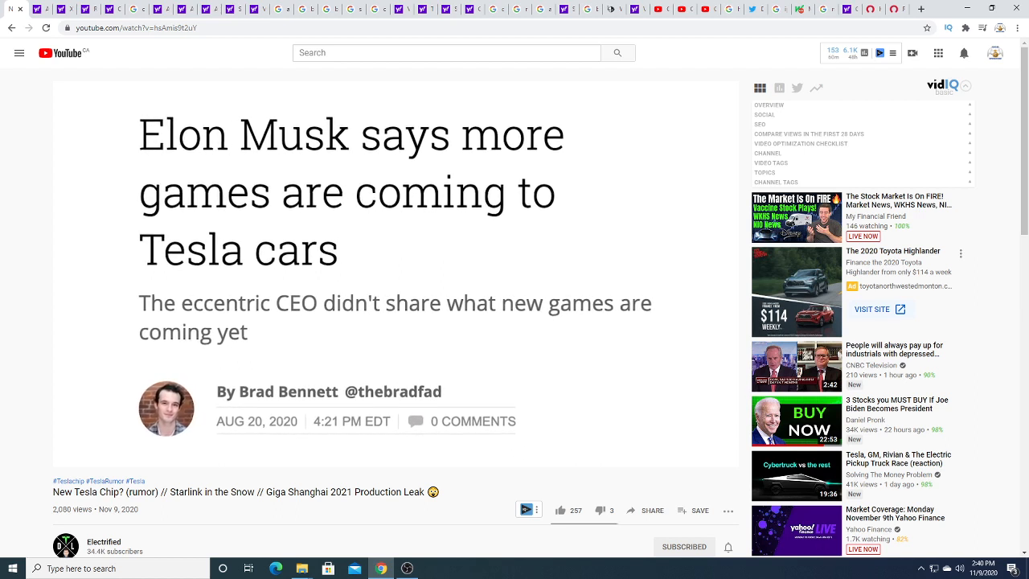
Let the Tesla chip rumour video play on to the Starlink in the Snow speed test.
{"action": "scroll", "scroll_direction": "up", "scroll_amount": 3}
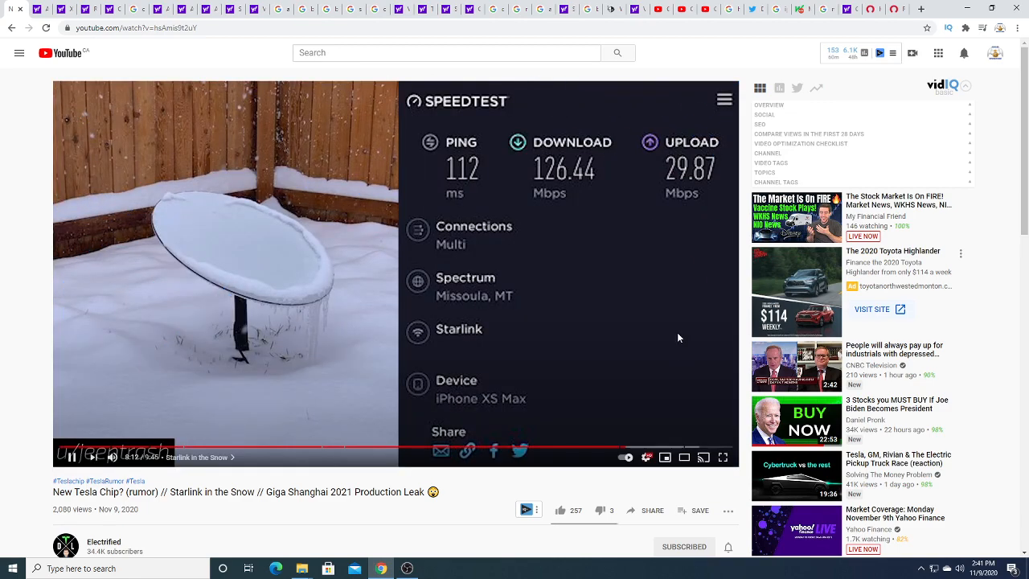
Pause the Tesla video at 8:12 on the 126 Mbps Starlink speed test.
{"action": "left_click", "coordinate": [71, 457]}
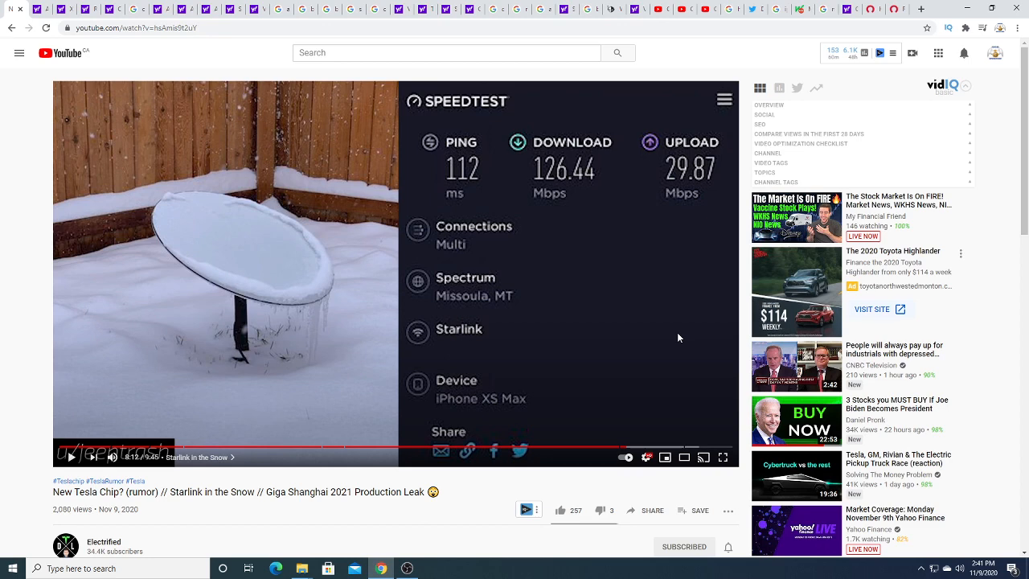
{"action": "mouse_move", "coordinate": [201, 79]}
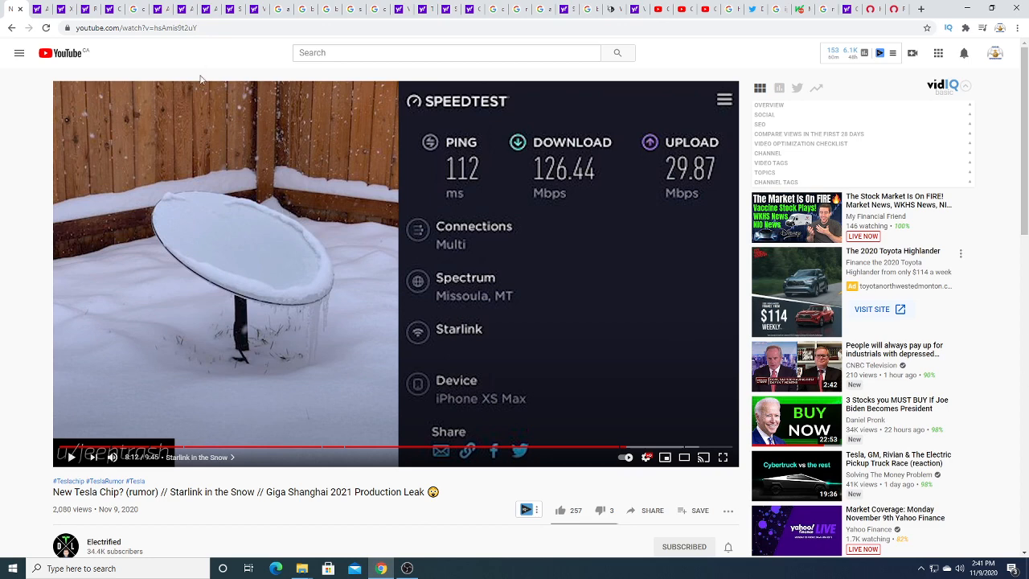
{"action": "mouse_move", "coordinate": [208, 106]}
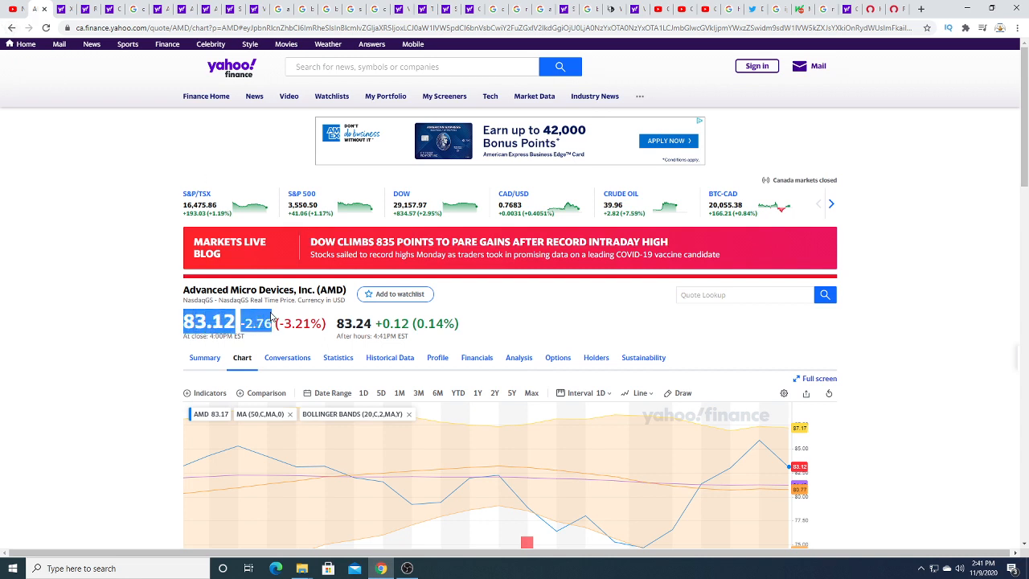
{"action": "mouse_move", "coordinate": [881, 350]}
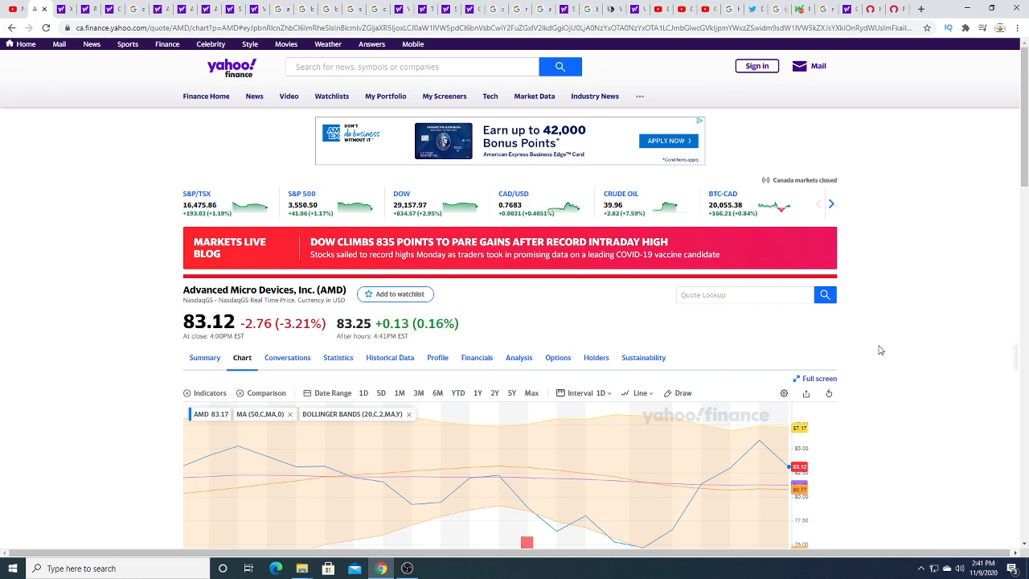
Scroll AMD's Yahoo Finance chart page to show the price chart, RSI and MACD panels.
{"action": "scroll", "scroll_direction": "down", "scroll_amount": 3}
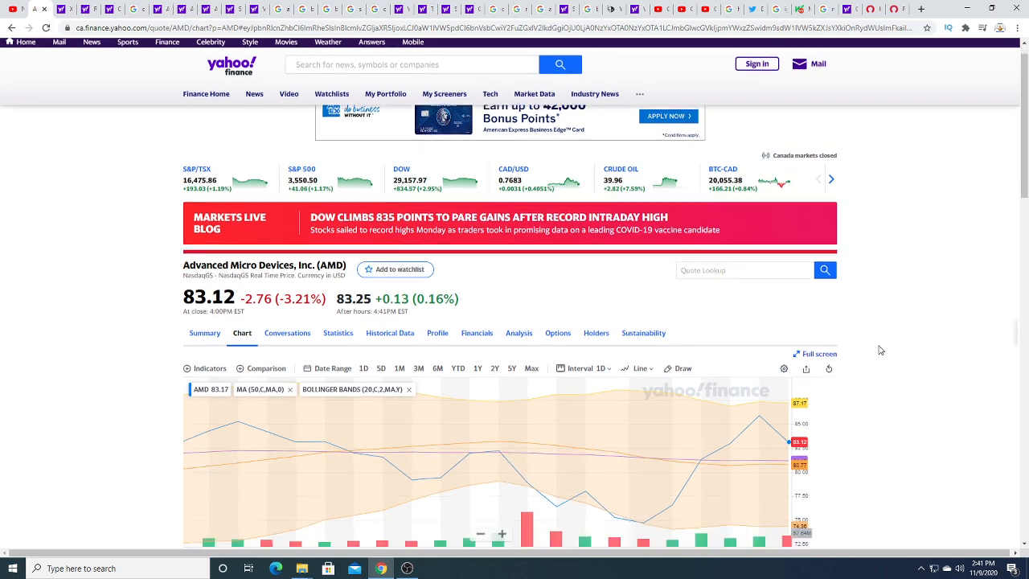
{"action": "scroll", "scroll_direction": "down", "scroll_amount": 3}
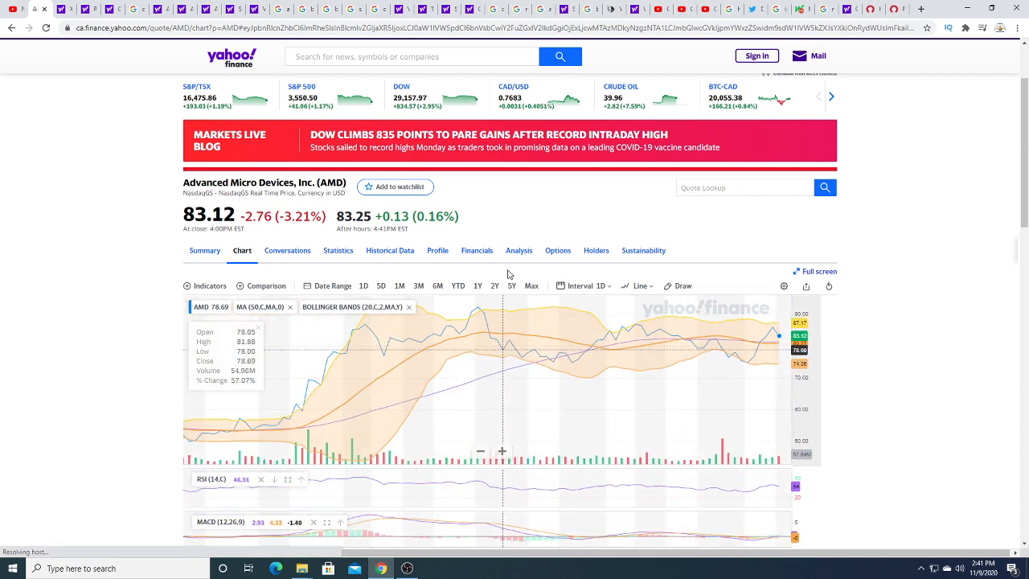
{"action": "left_click", "coordinate": [511, 285]}
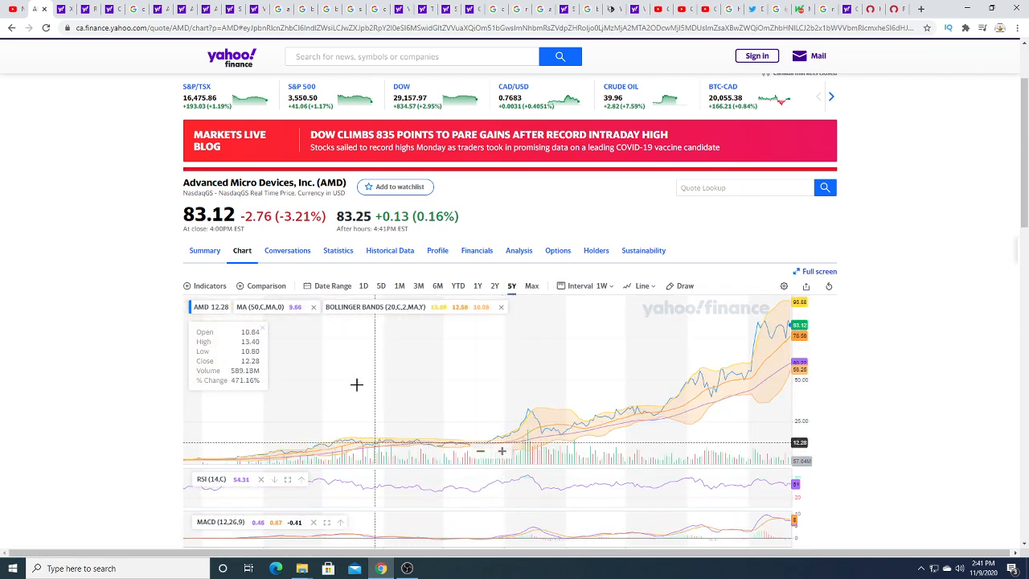
{"action": "mouse_move", "coordinate": [194, 421]}
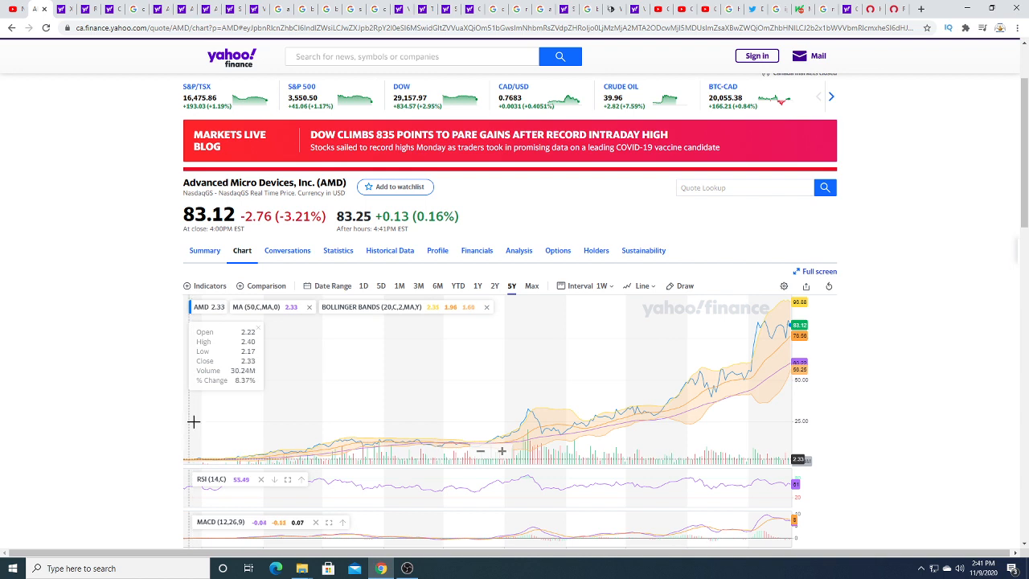
{"action": "mouse_move", "coordinate": [944, 359]}
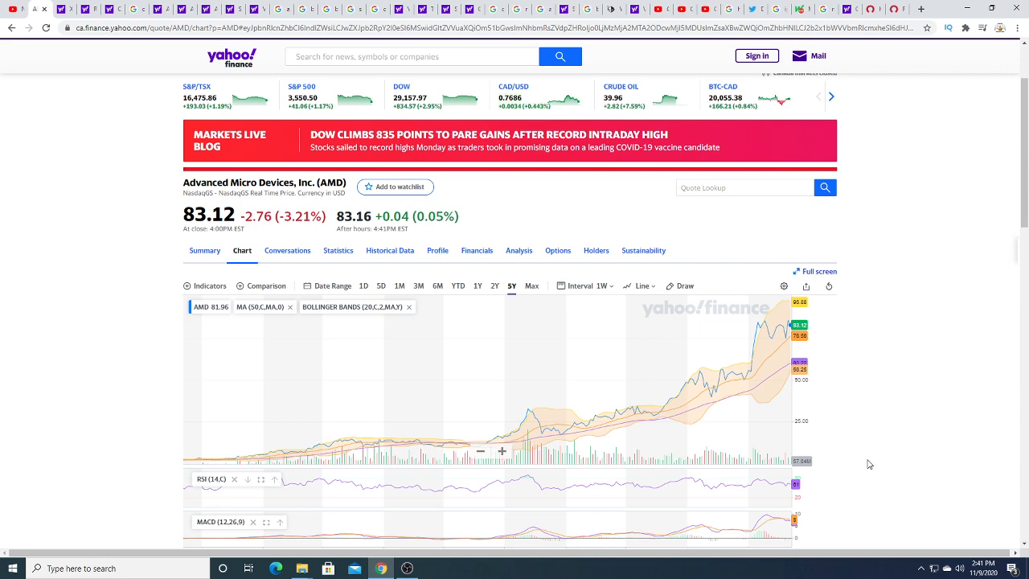
{"action": "mouse_move", "coordinate": [627, 402]}
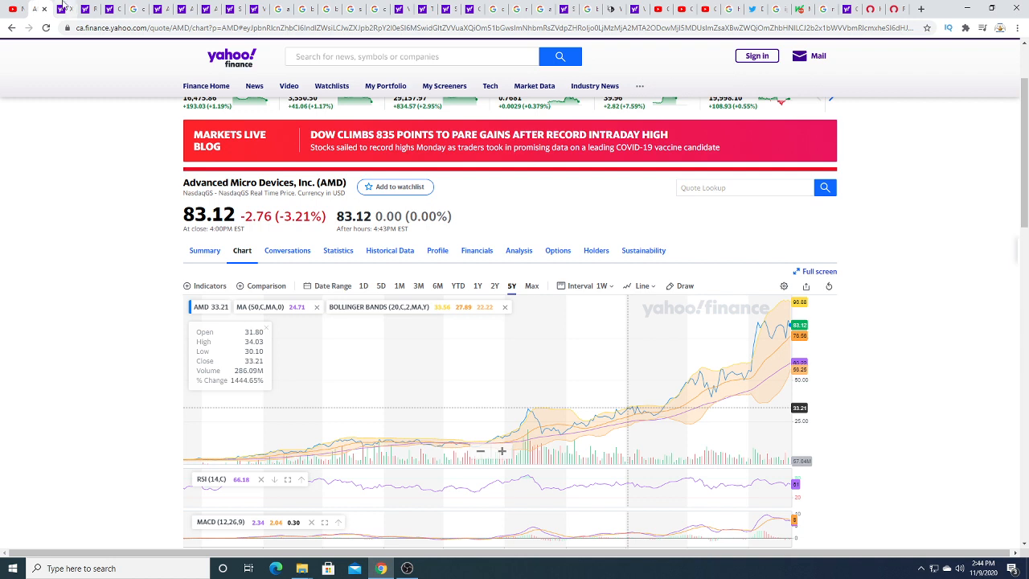
{"action": "mouse_move", "coordinate": [32, 330]}
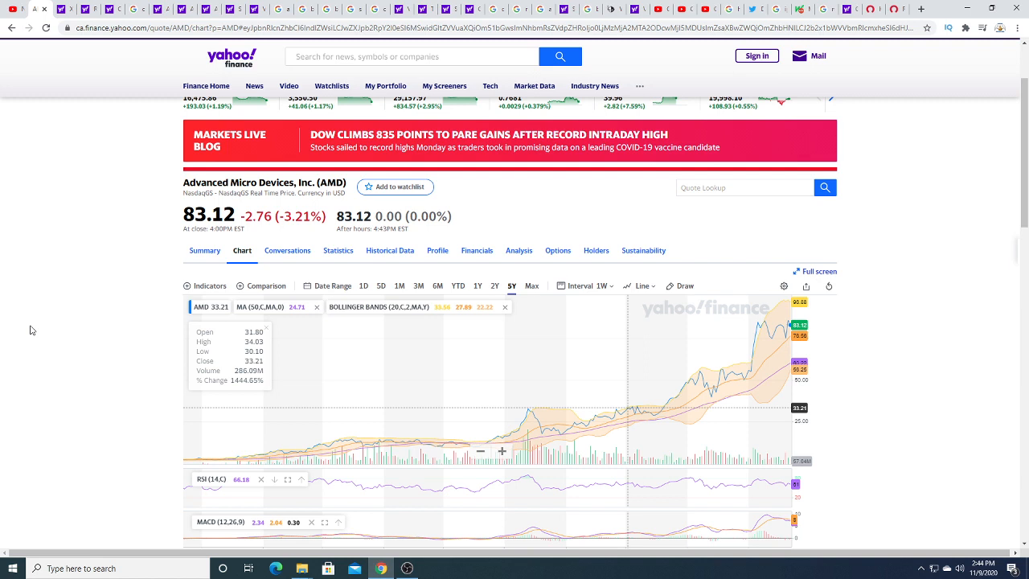
View AMD's Statistics page and select the 1.2B shares outstanding figure.
{"action": "left_click", "coordinate": [337, 250]}
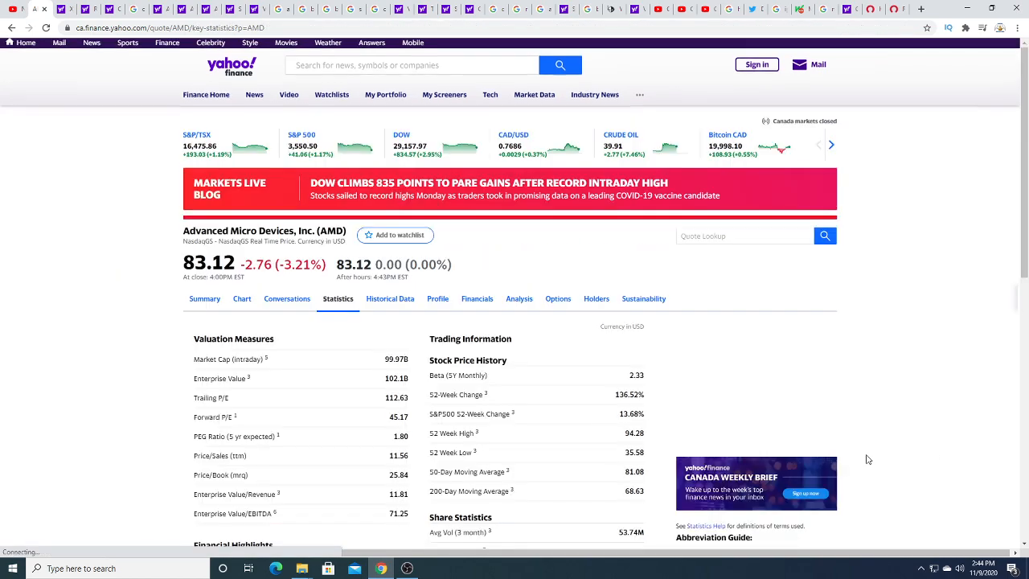
{"action": "scroll", "scroll_direction": "down", "scroll_amount": 3}
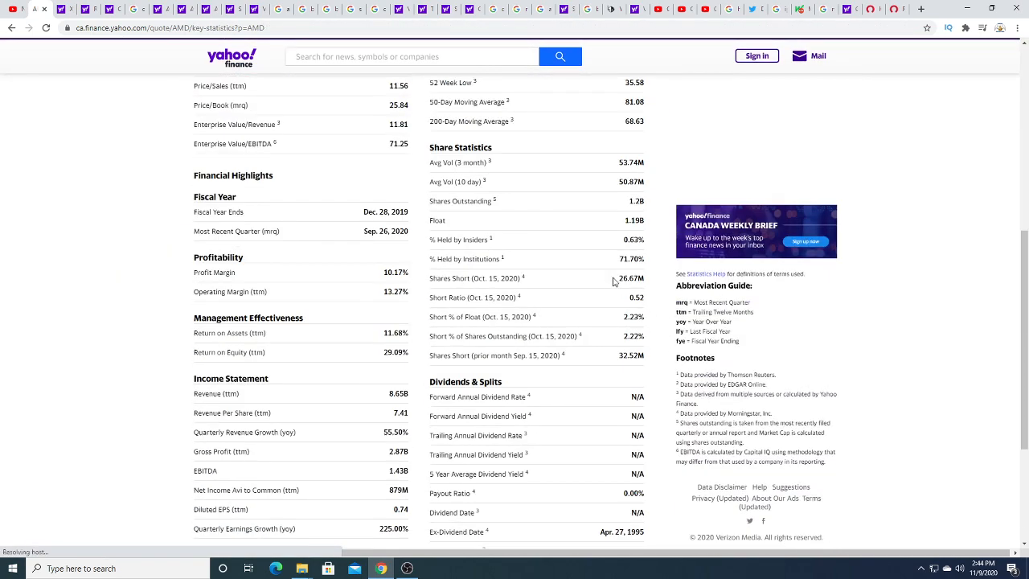
{"action": "double_click", "coordinate": [634, 201]}
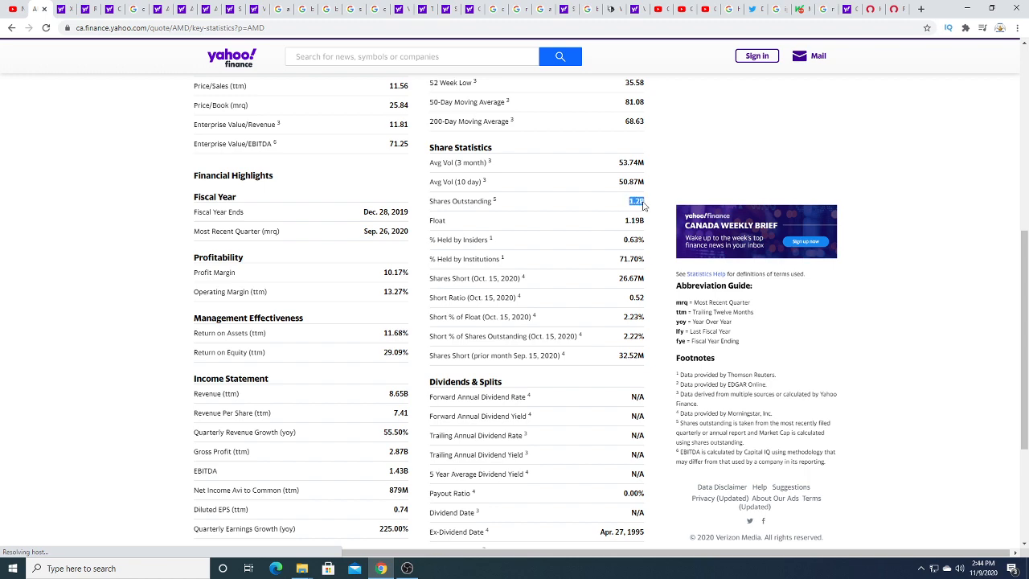
{"action": "scroll", "scroll_direction": "up", "scroll_amount": 3}
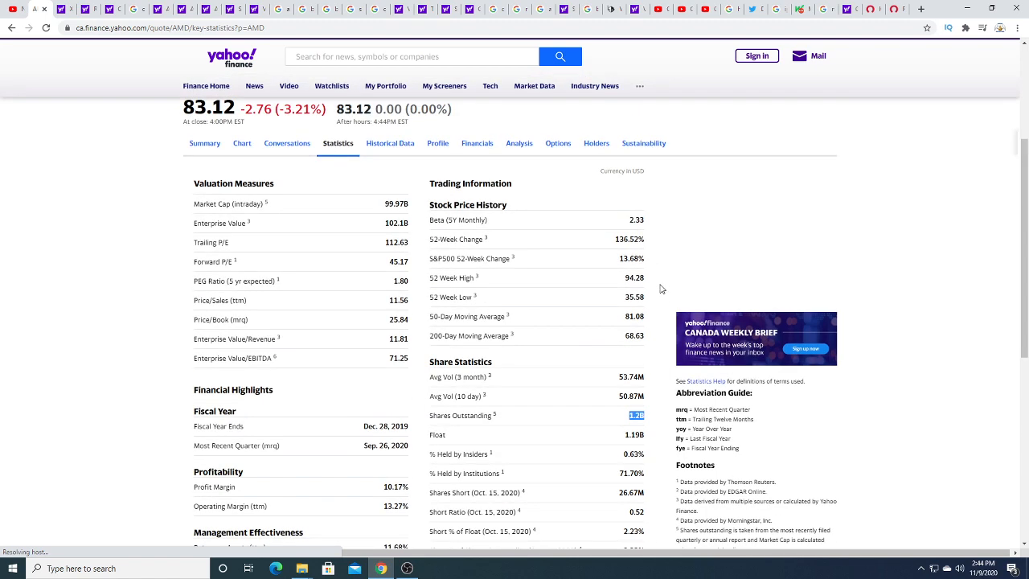
{"action": "mouse_move", "coordinate": [659, 332]}
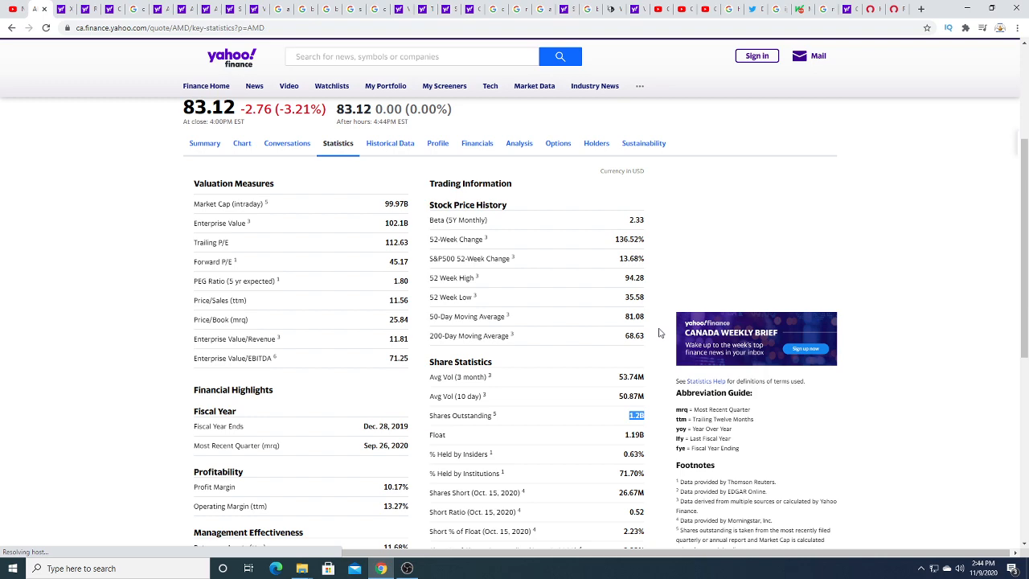
{"action": "scroll", "scroll_direction": "up", "scroll_amount": 3}
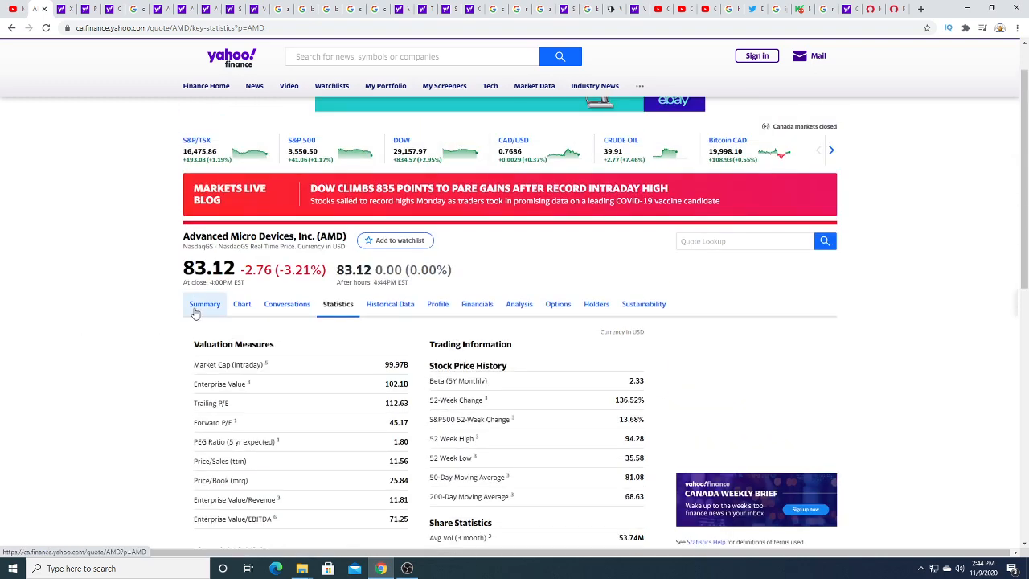
Return via Summary to AMD's five-year indicator chart, then bring up the OBS window.
{"action": "left_click", "coordinate": [205, 304]}
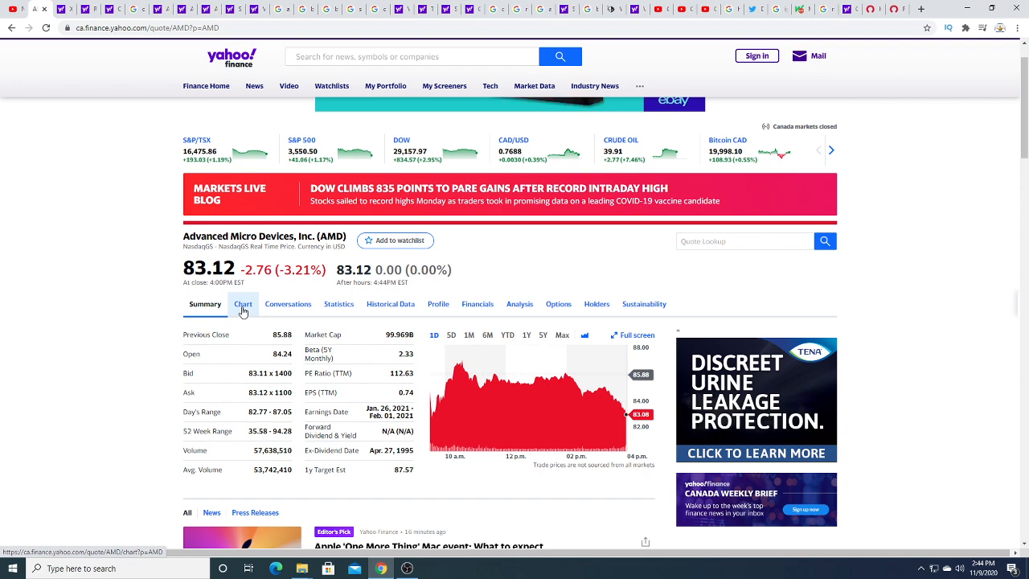
{"action": "left_click", "coordinate": [243, 304]}
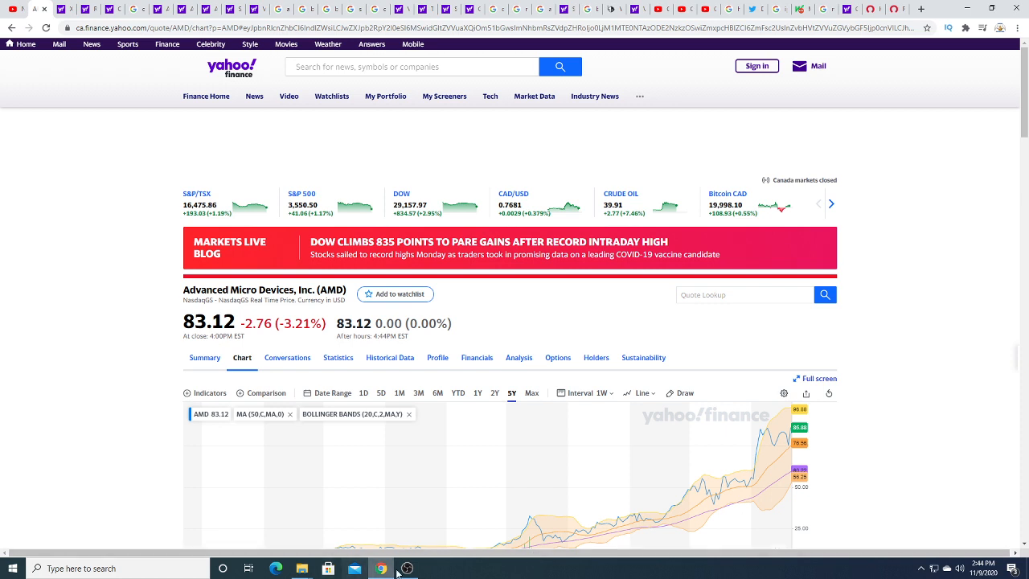
{"action": "left_click", "coordinate": [406, 568]}
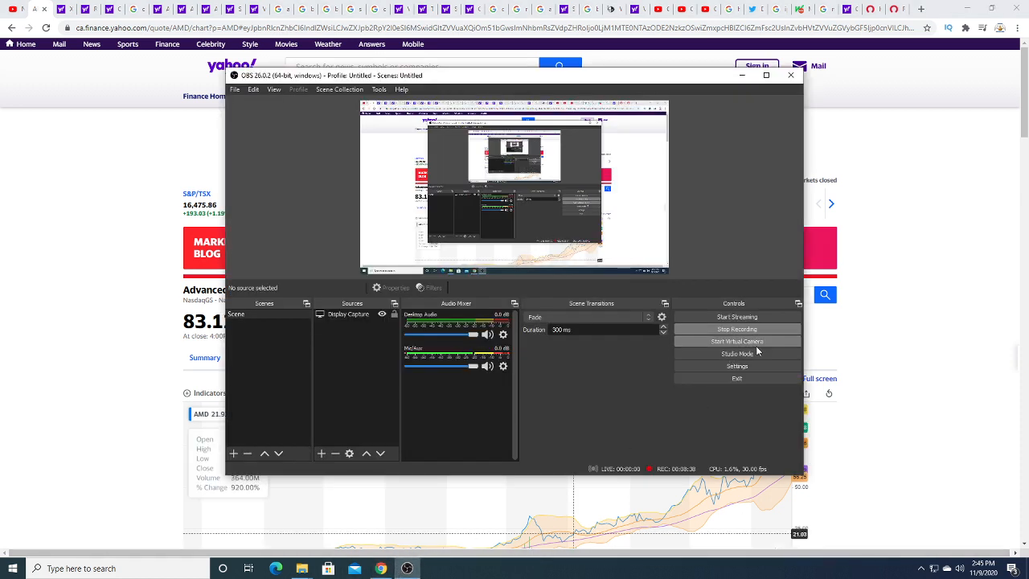